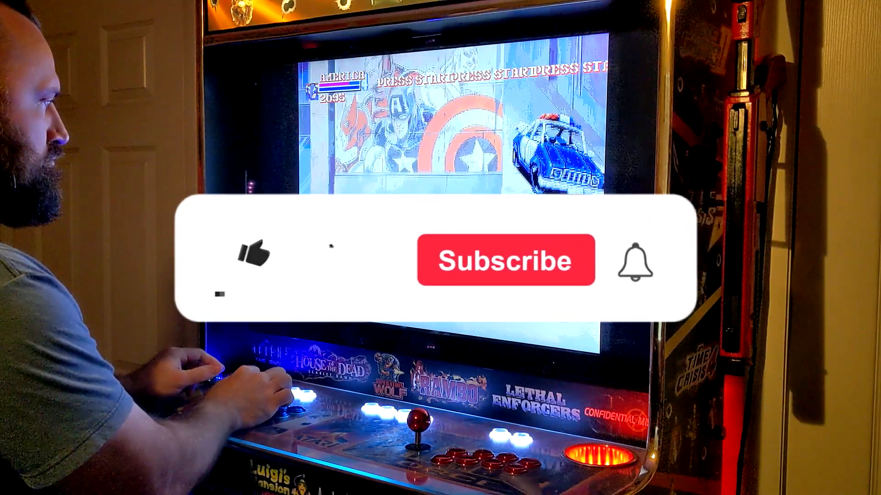
pyautogui.click(254, 256)
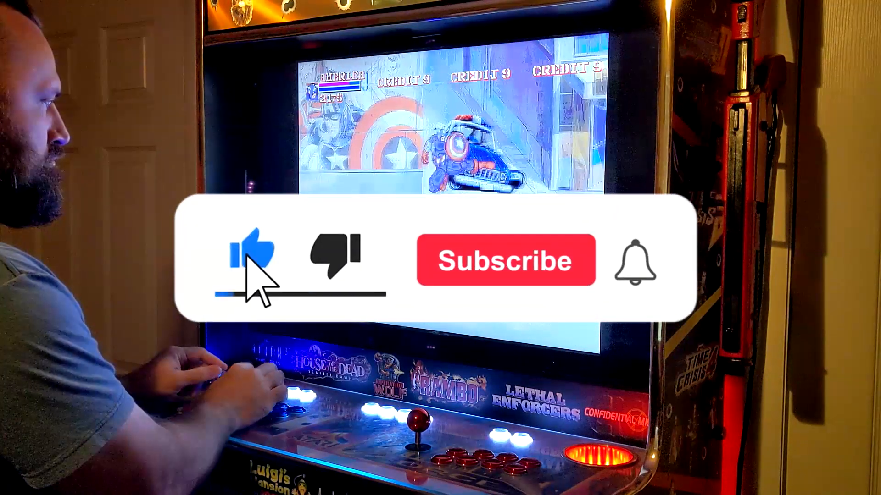
pyautogui.click(504, 260)
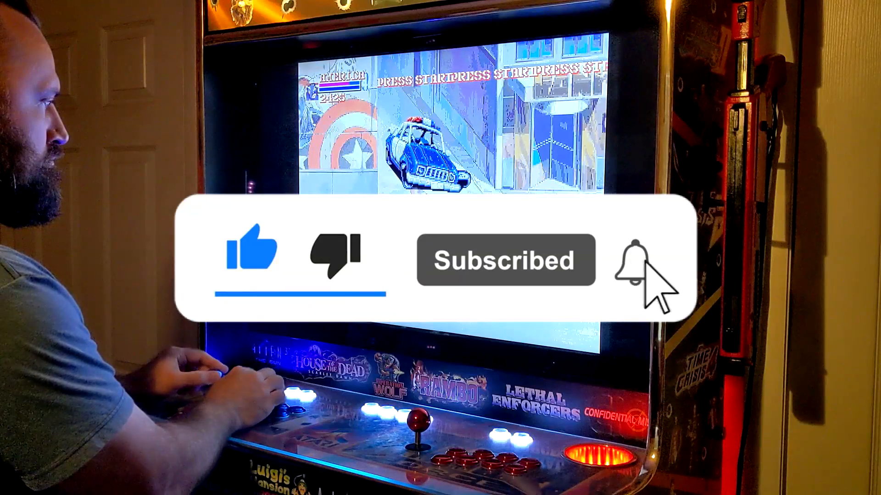
pyautogui.click(635, 261)
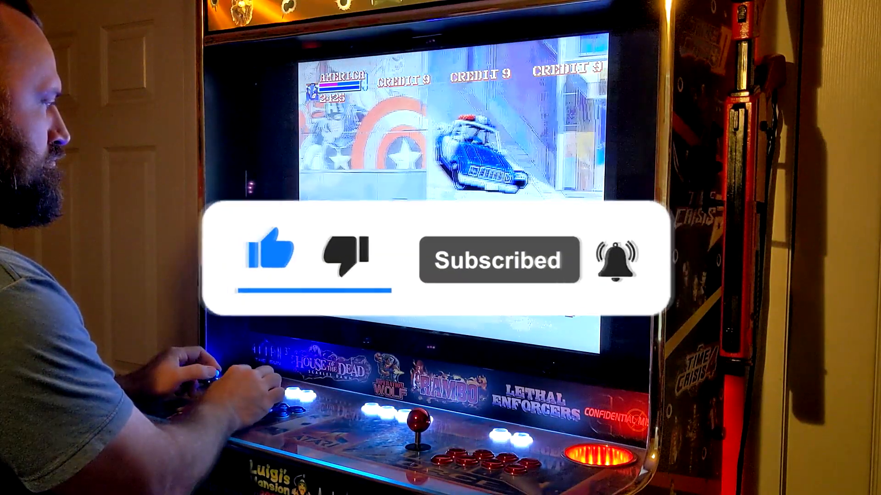